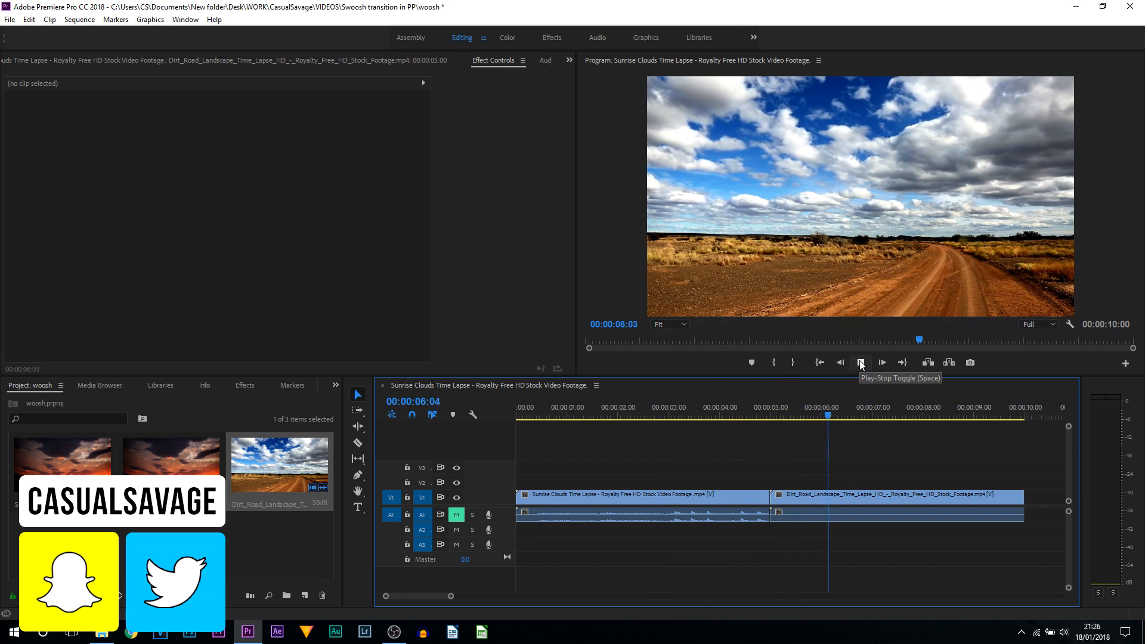
# Stop playback and locate Slide under Video Transitions in the Effects panel
pyautogui.click(860, 363)
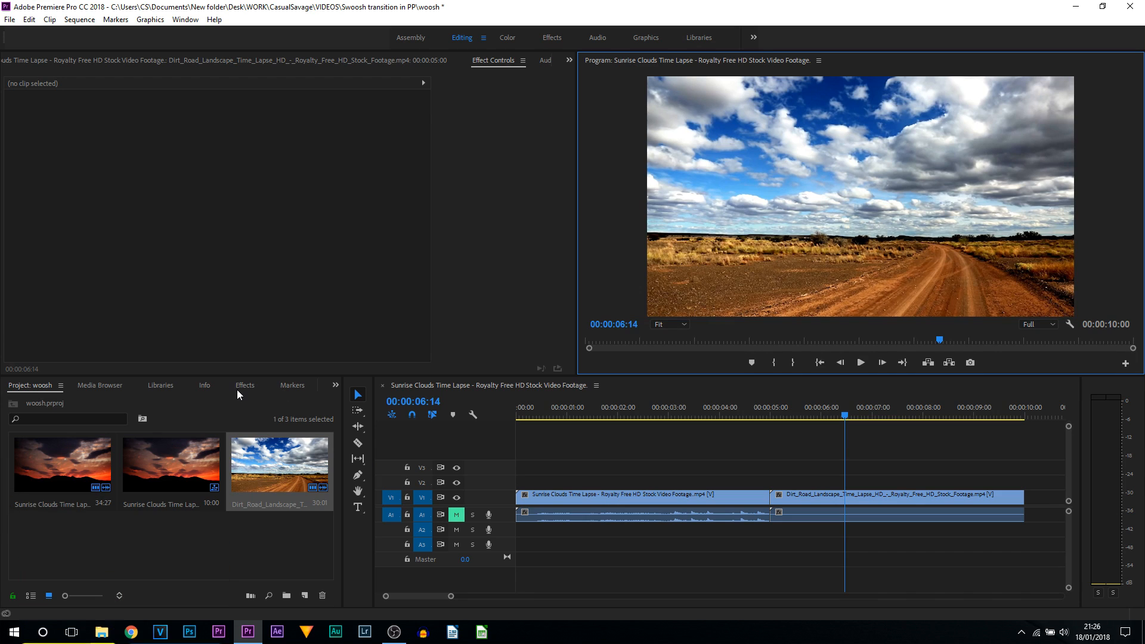
pyautogui.click(245, 385)
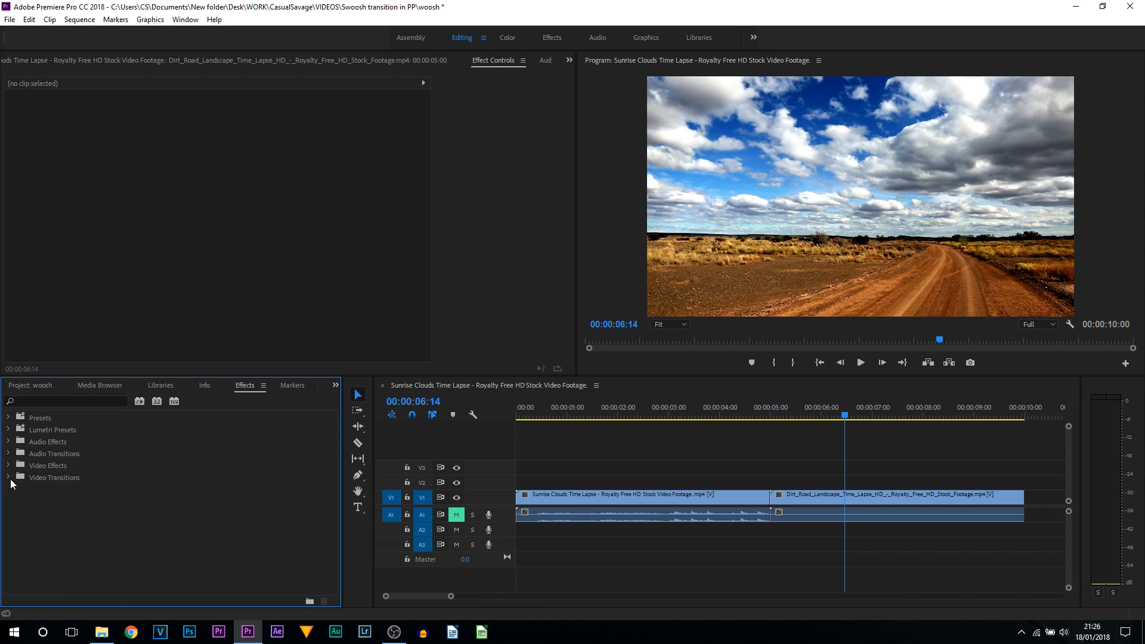
pyautogui.click(7, 477)
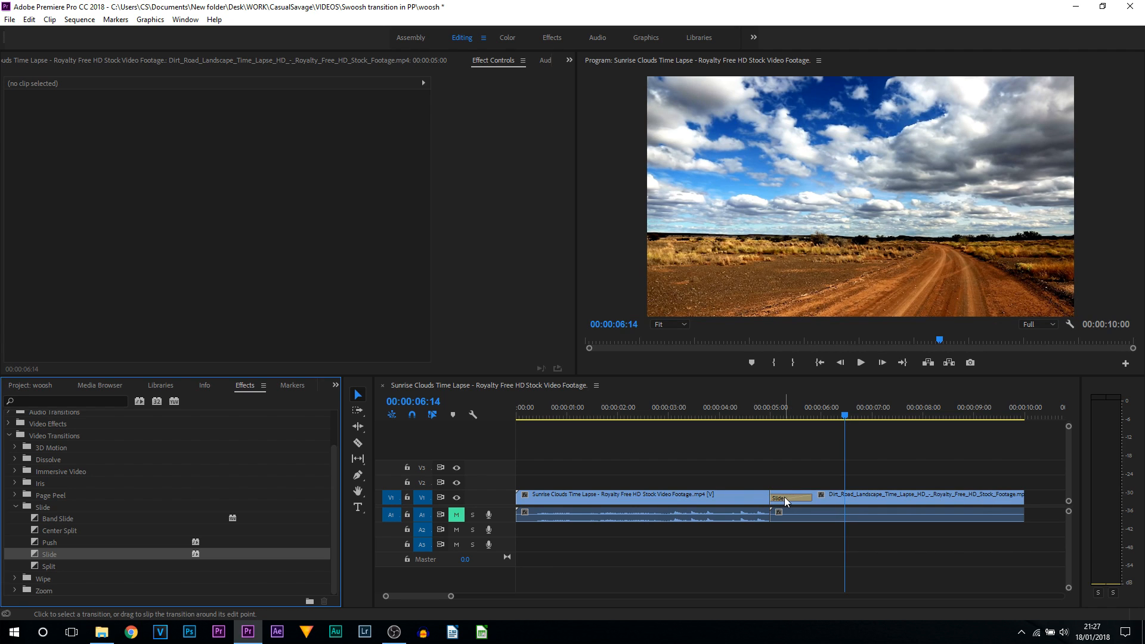
# Set the Slide transition's Alignment to Center at Cut and choose its slide-in edge
pyautogui.click(789, 497)
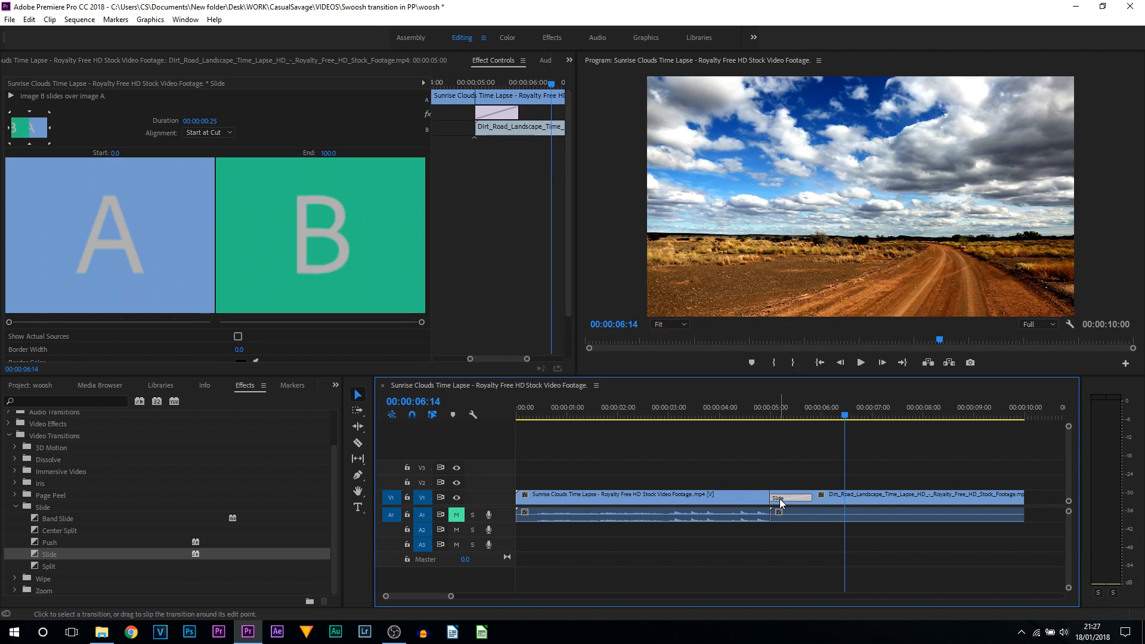
pyautogui.click(208, 132)
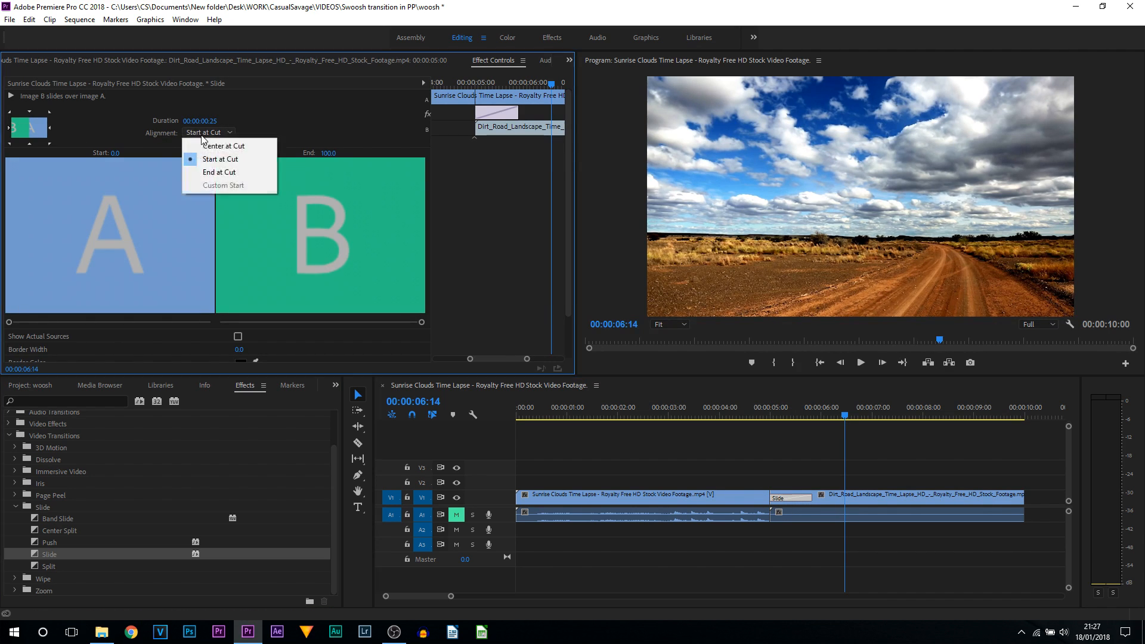
pyautogui.moveTo(223, 146)
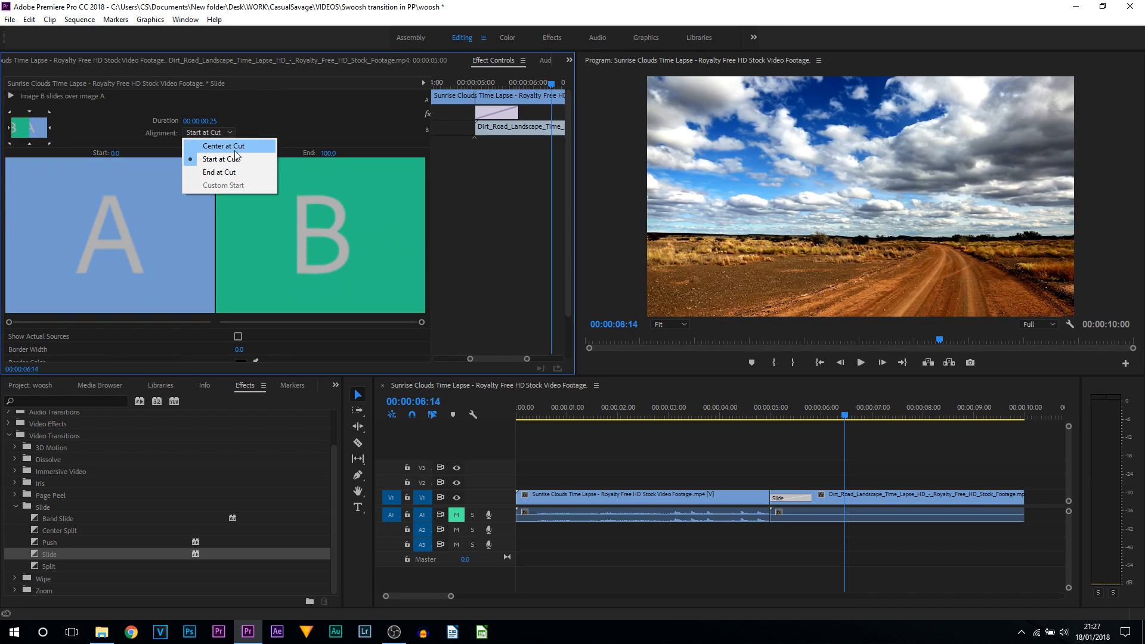
pyautogui.click(224, 146)
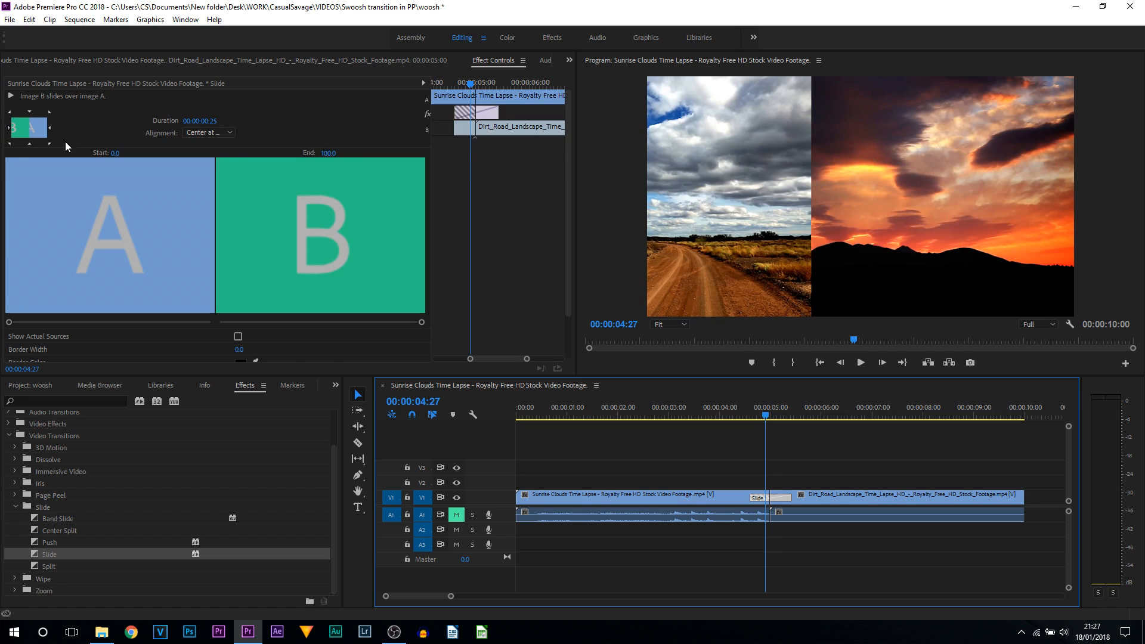
pyautogui.moveTo(45, 130)
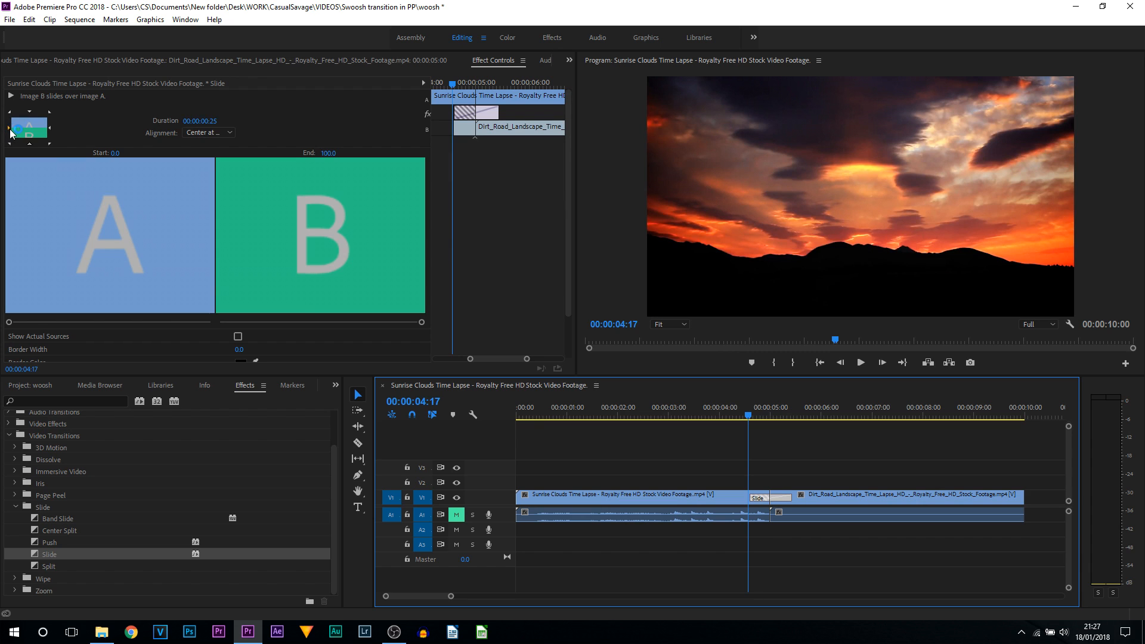
pyautogui.click(741, 416)
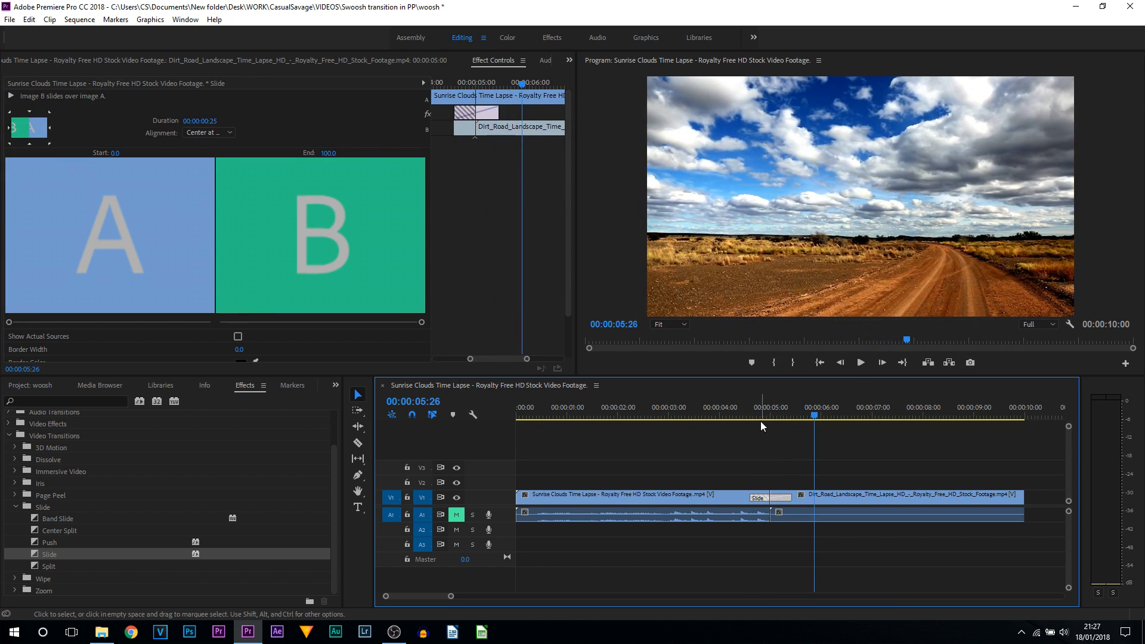
# Shorten the Slide transition to 00:00:00:12, preview it, and return to the Project panel
pyautogui.click(767, 416)
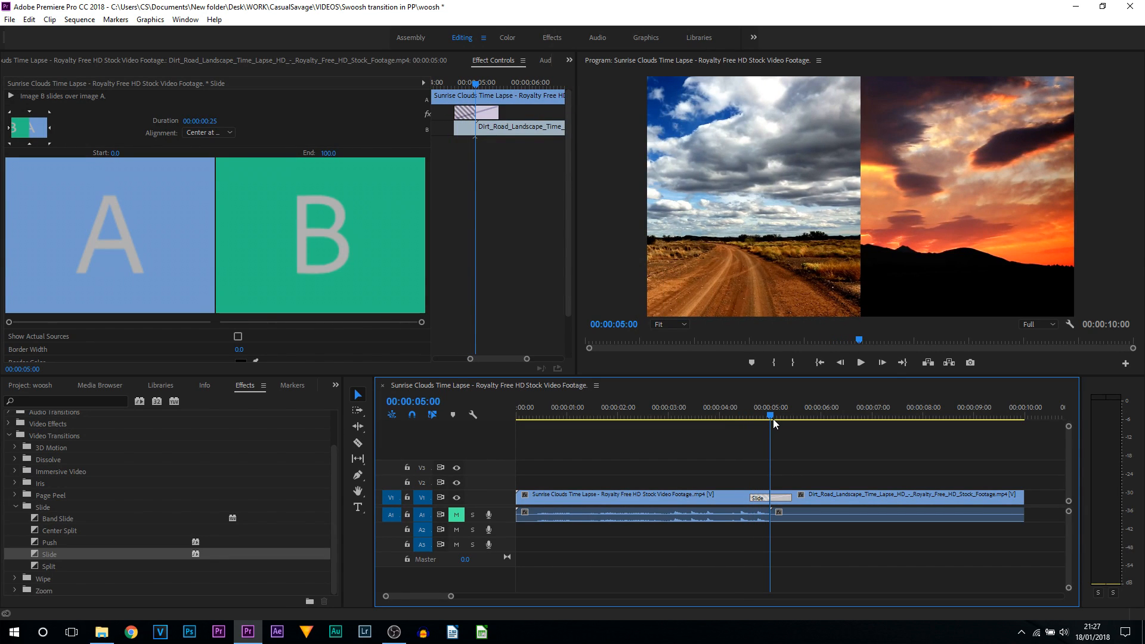
pyautogui.moveTo(223, 131)
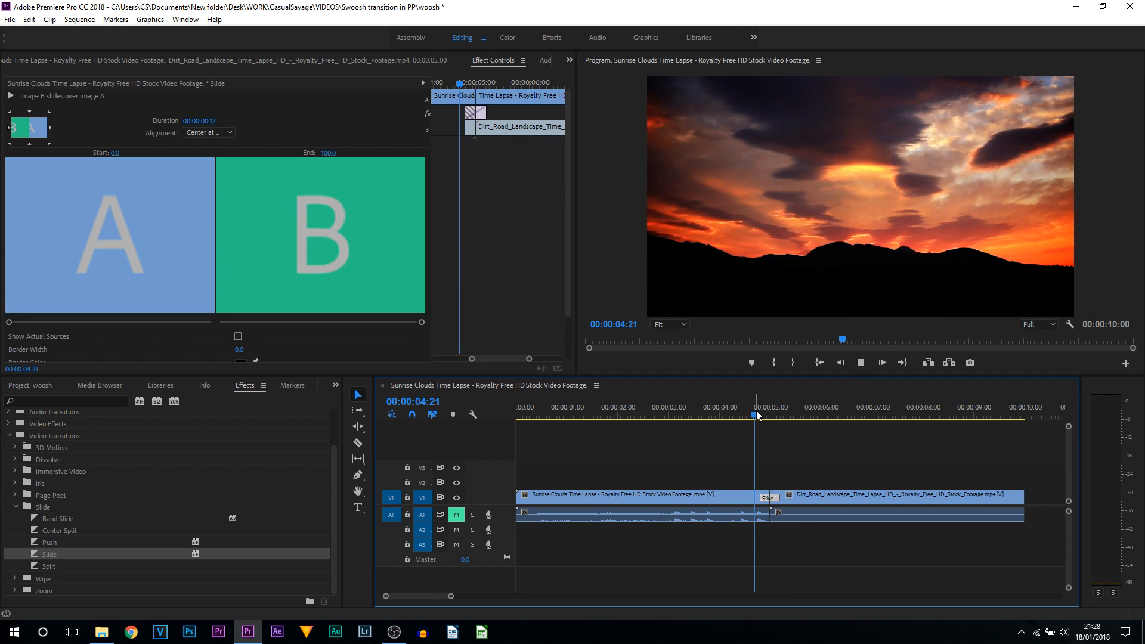
pyautogui.click(762, 415)
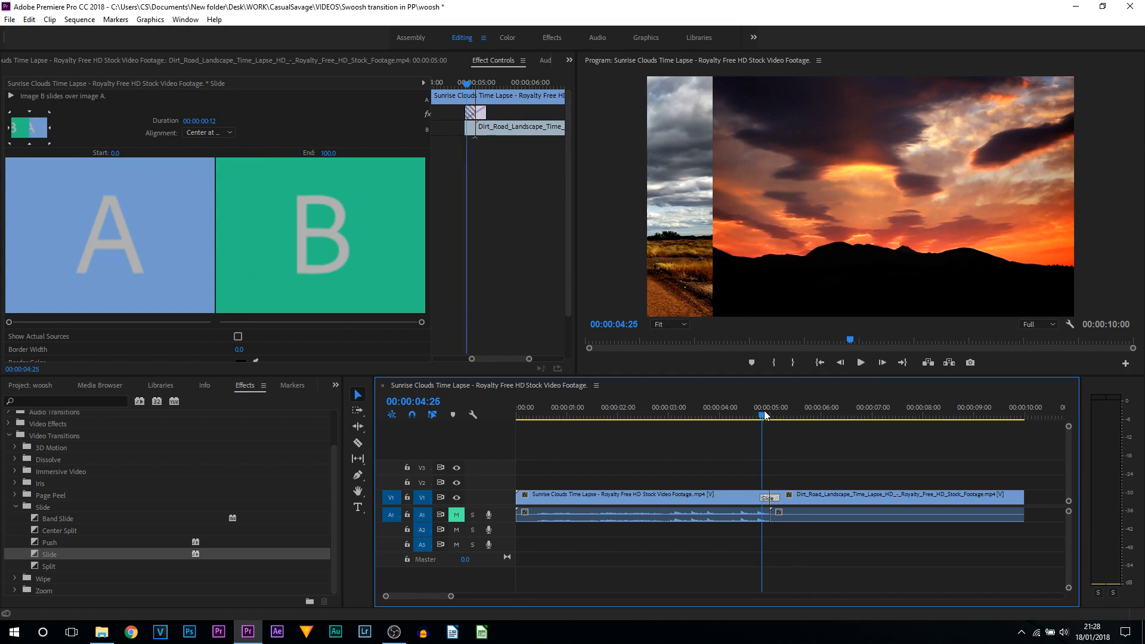
pyautogui.click(771, 416)
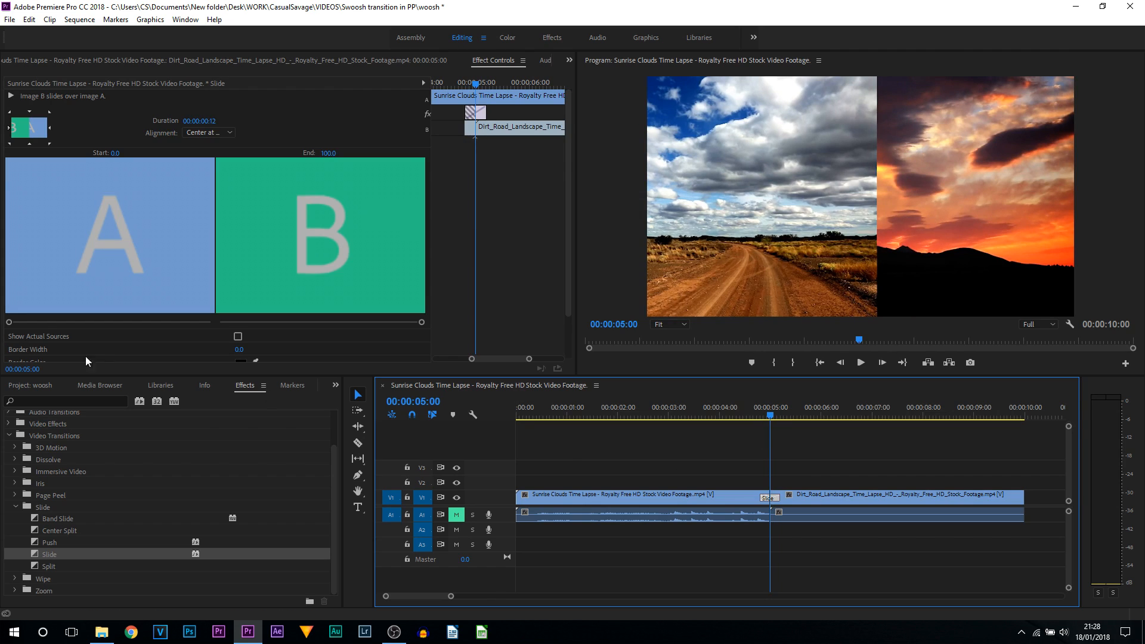
pyautogui.click(32, 386)
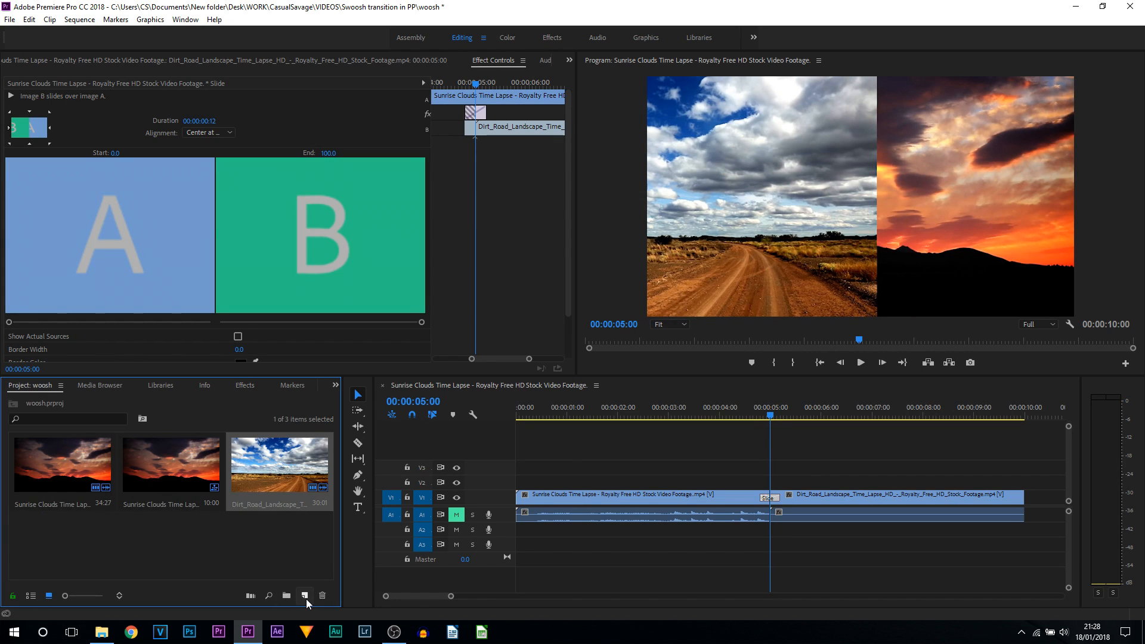
# Create a new Adjustment Layer via New Item and confirm its default settings
pyautogui.click(304, 595)
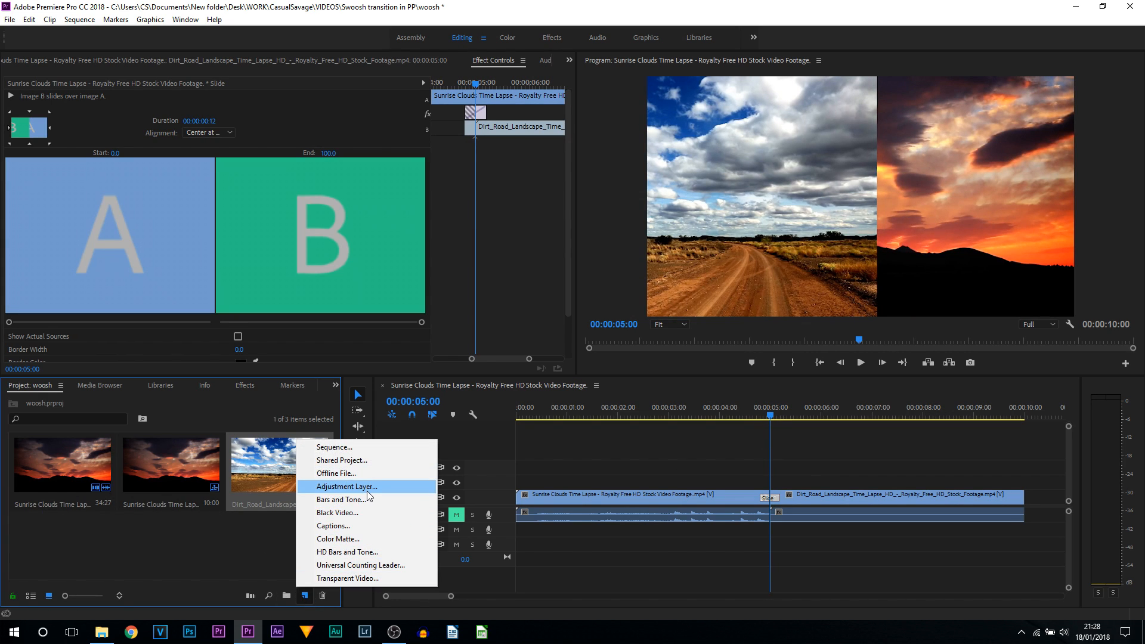
pyautogui.click(346, 487)
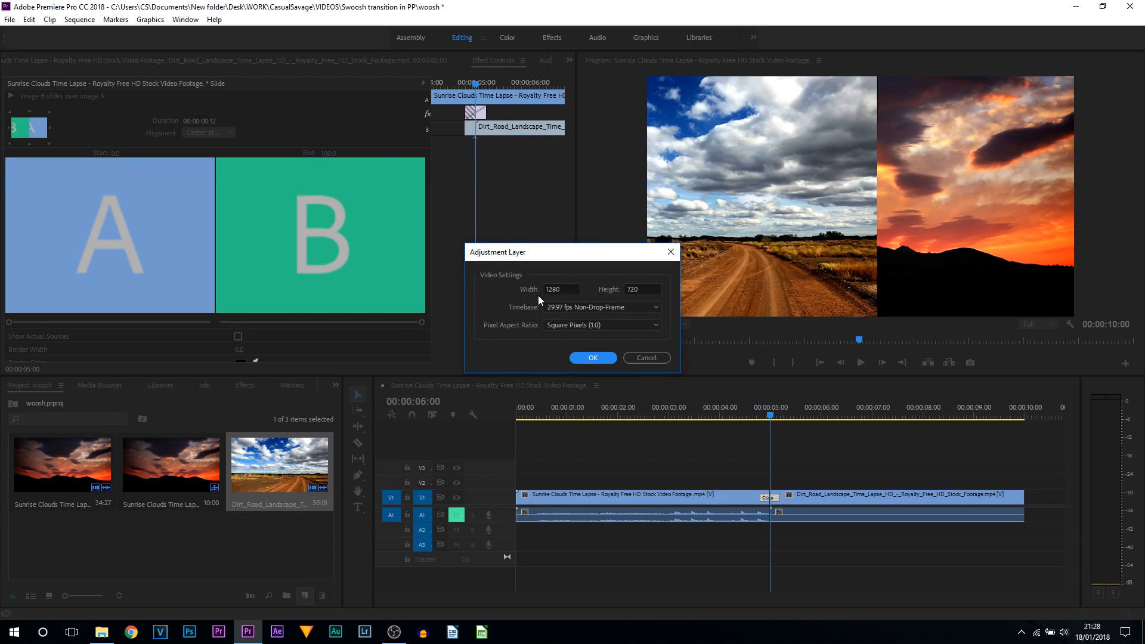
pyautogui.moveTo(866, 146)
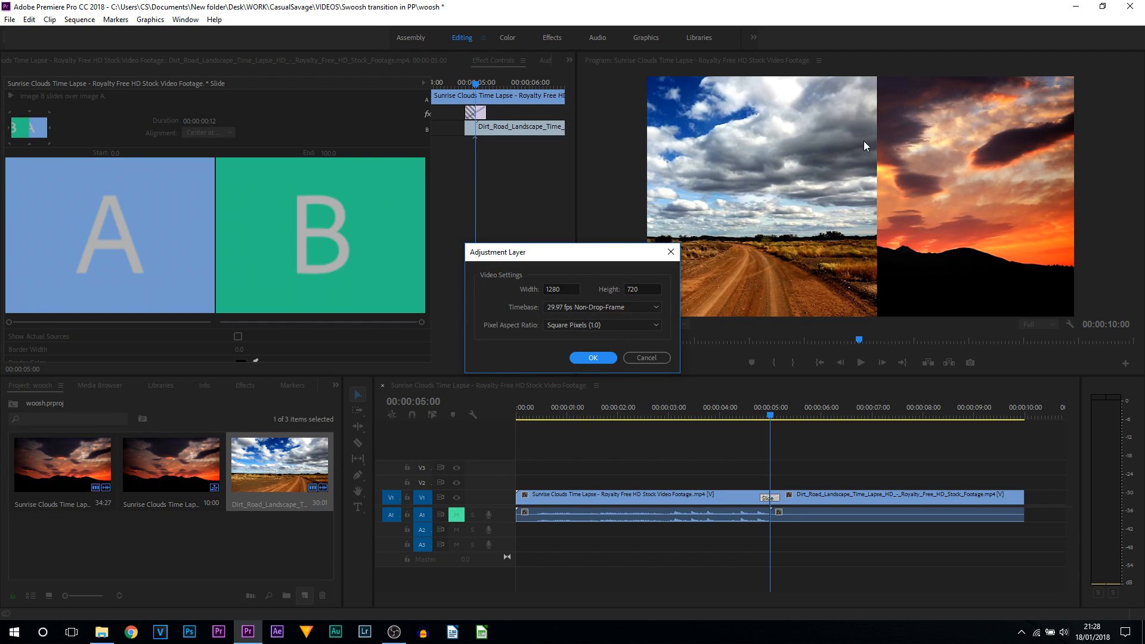
pyautogui.moveTo(585, 358)
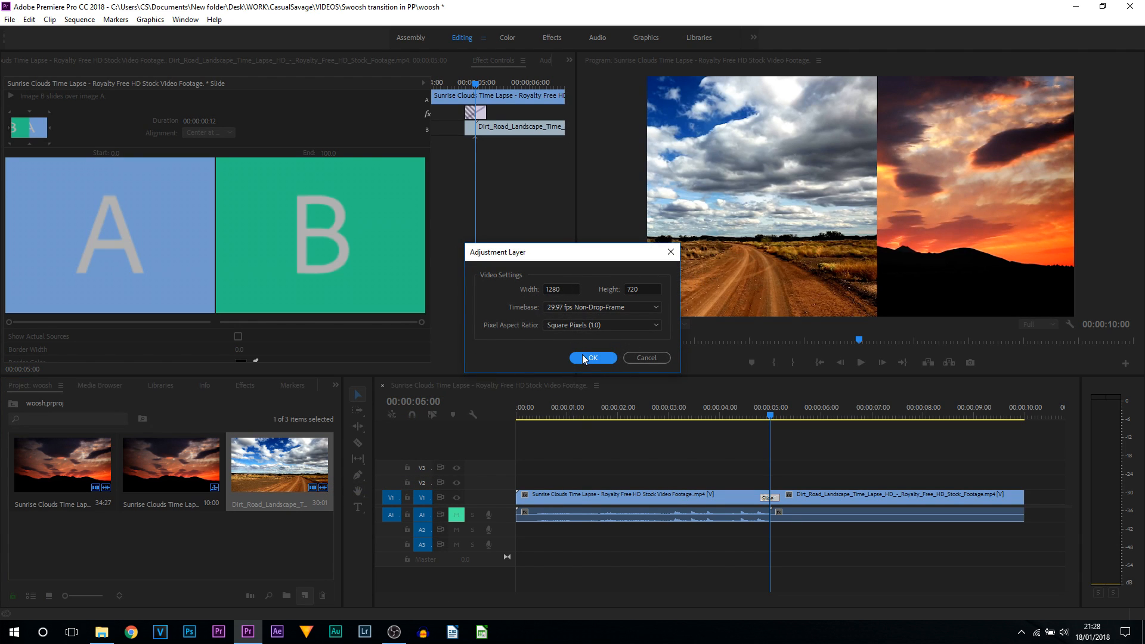
pyautogui.click(593, 358)
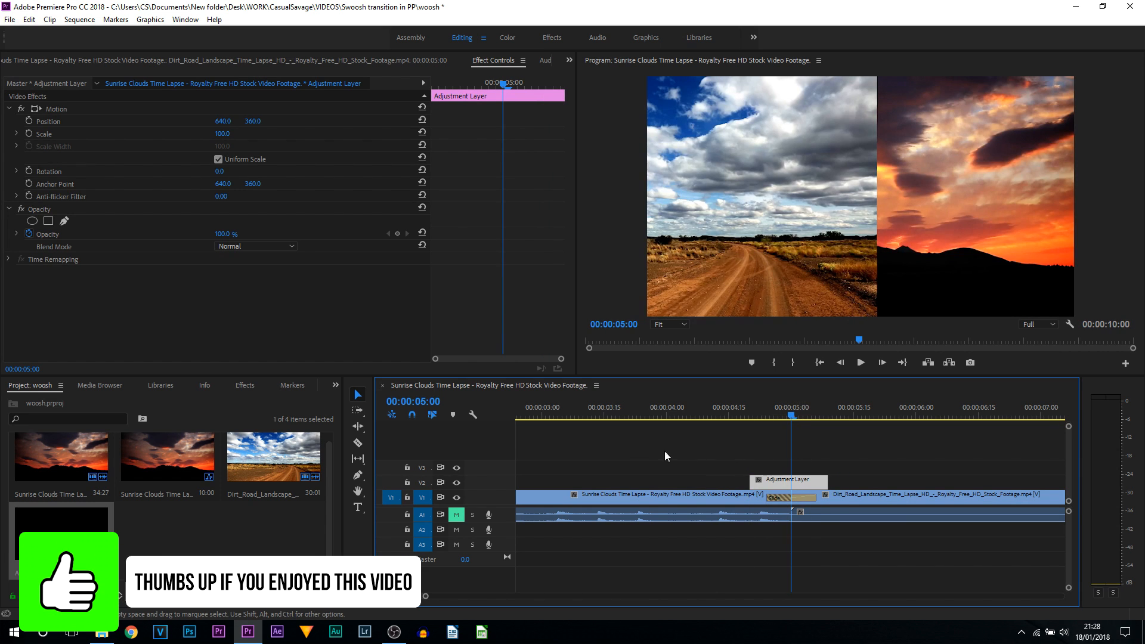
# Apply Directional Blur from Video Effects > Blur & Sharpen to the adjustment layer
pyautogui.click(244, 385)
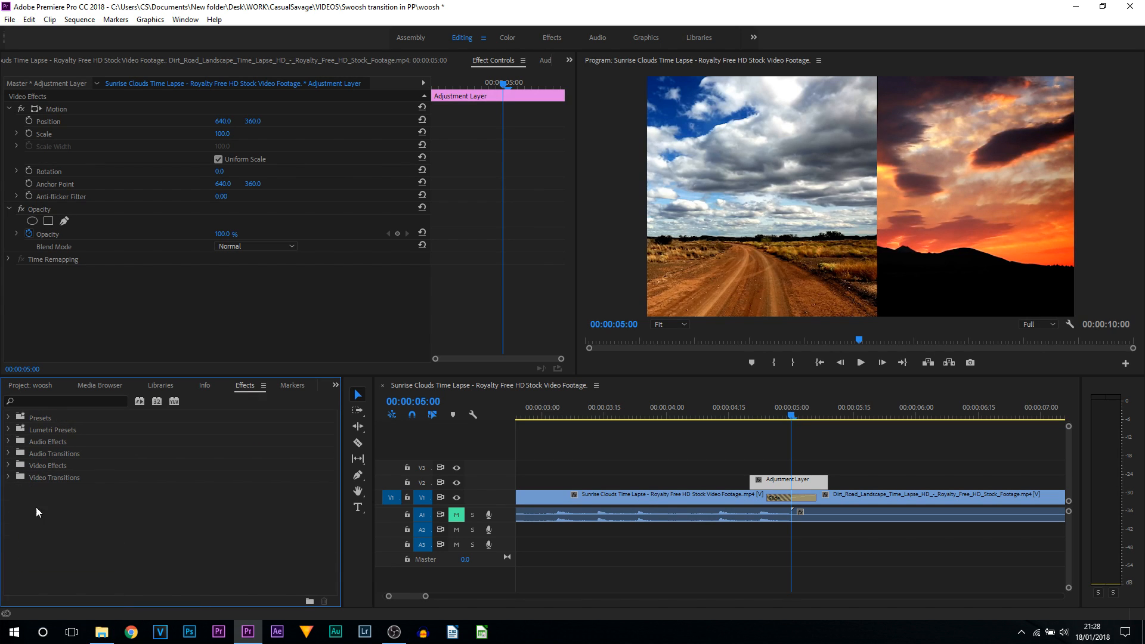
pyautogui.click(8, 465)
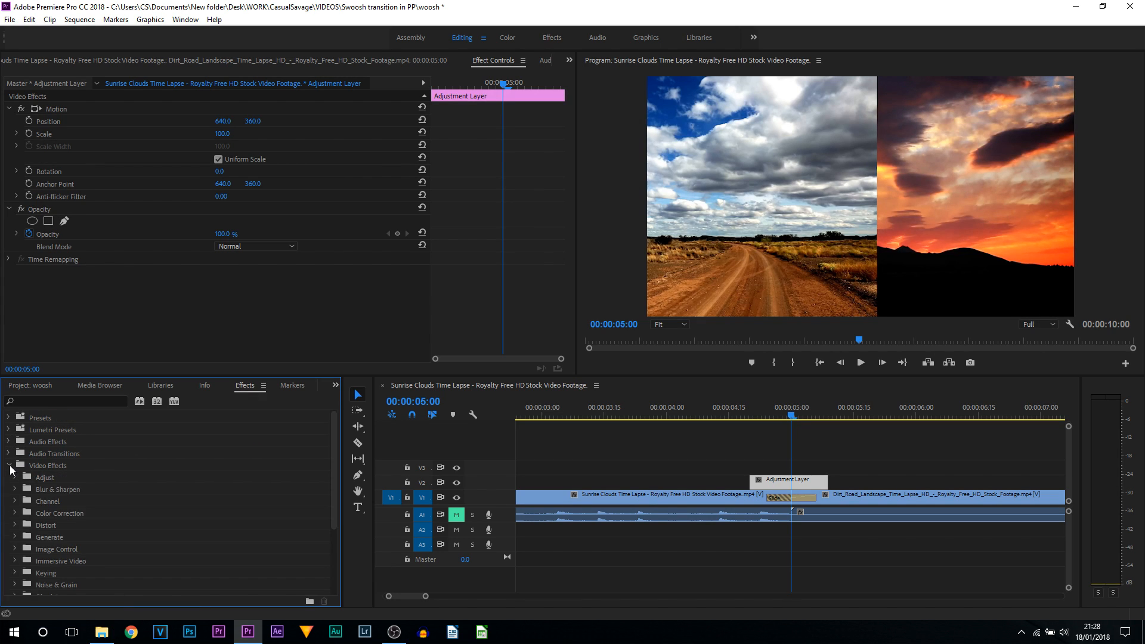
pyautogui.scroll(-3)
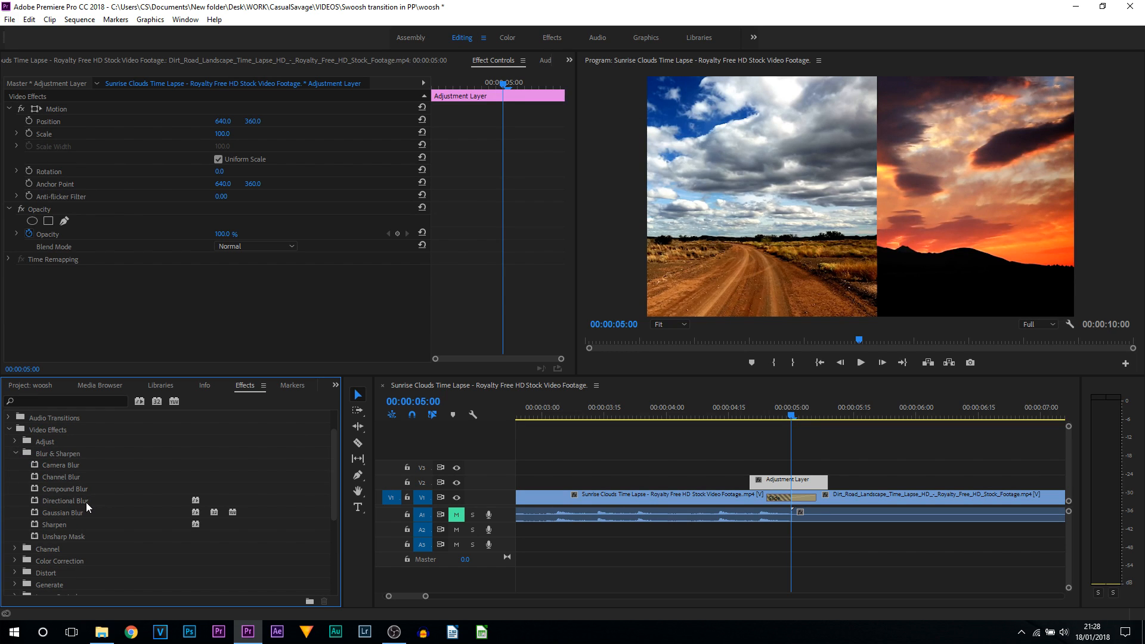
pyautogui.click(66, 500)
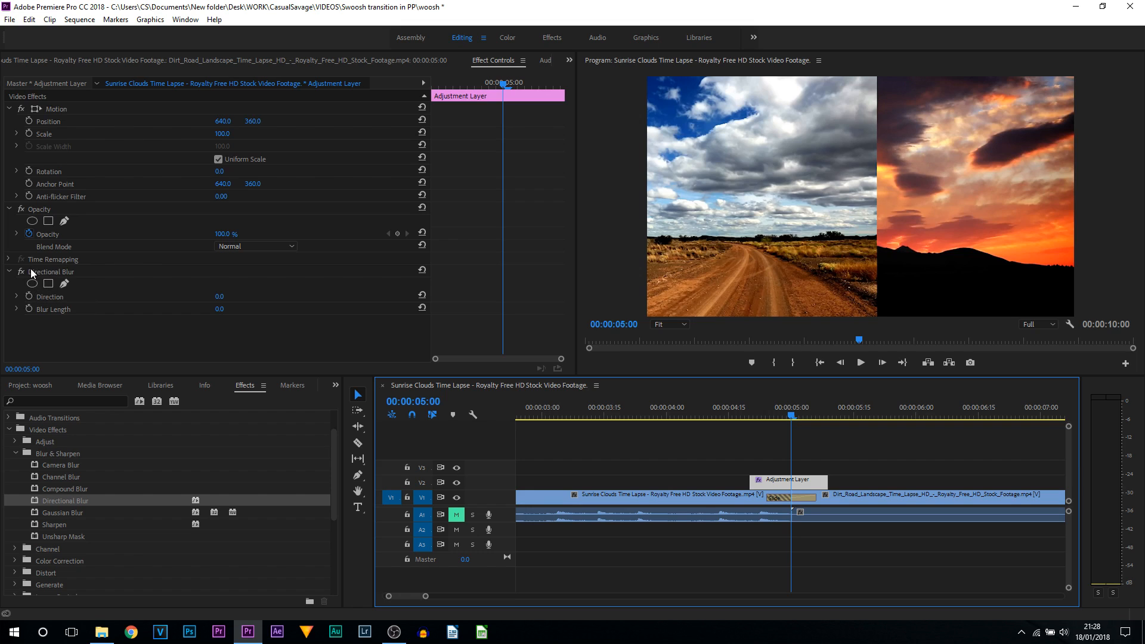
pyautogui.moveTo(58, 316)
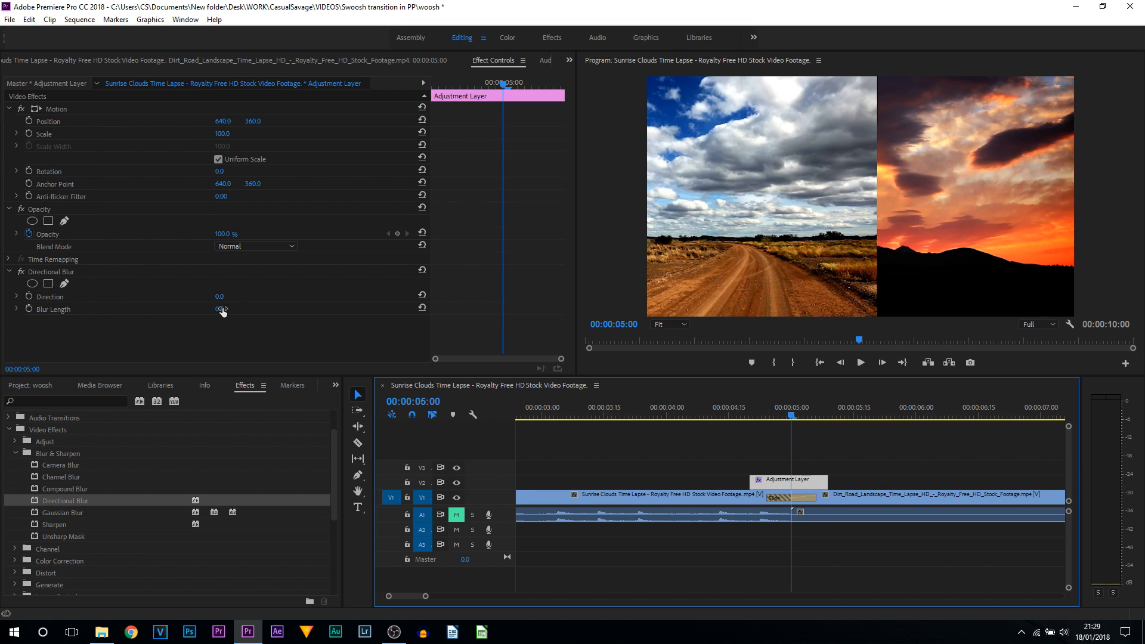
# Set Directional Blur to Blur Length 60, Direction 90°, and add a Blur Length keyframe at the cut
pyautogui.click(15, 309)
pyautogui.write('20')
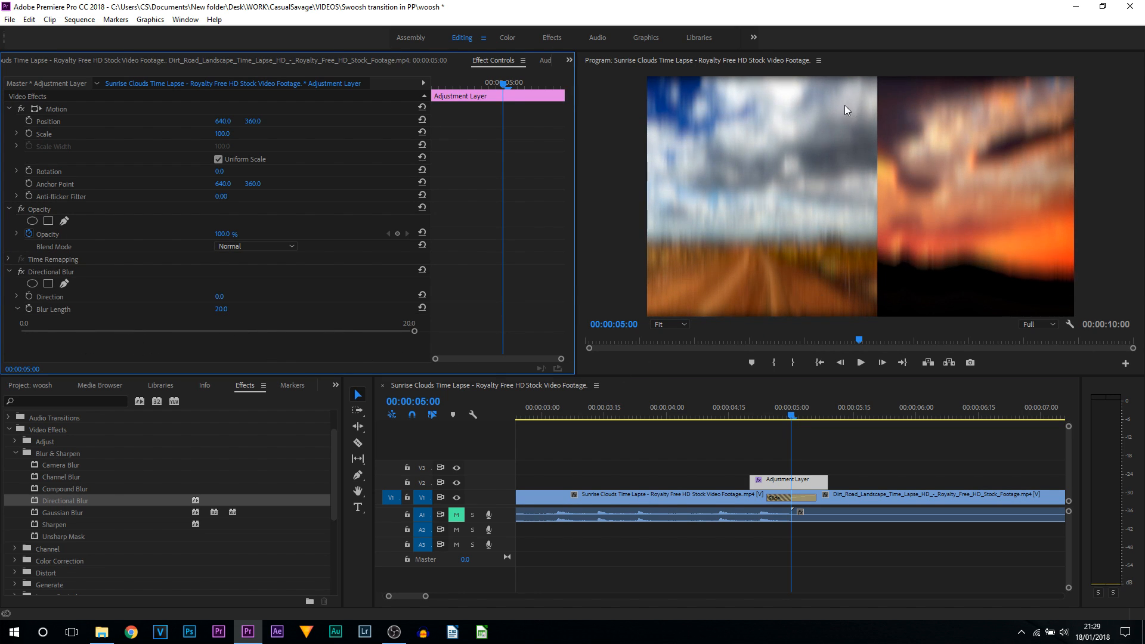
pyautogui.moveTo(888, 202)
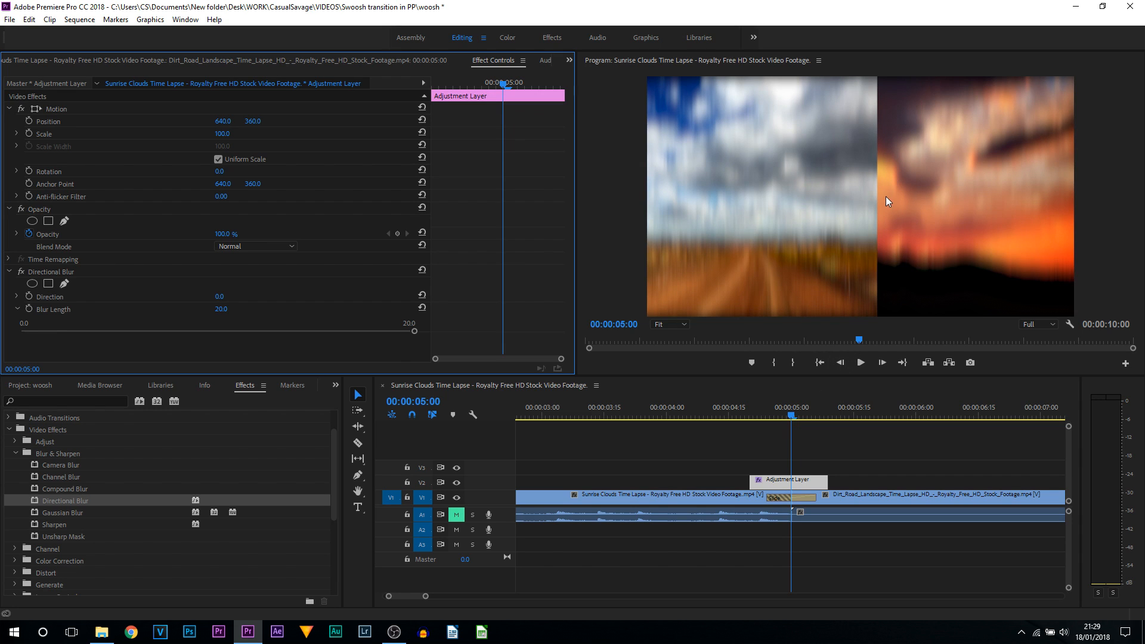
pyautogui.moveTo(887, 203)
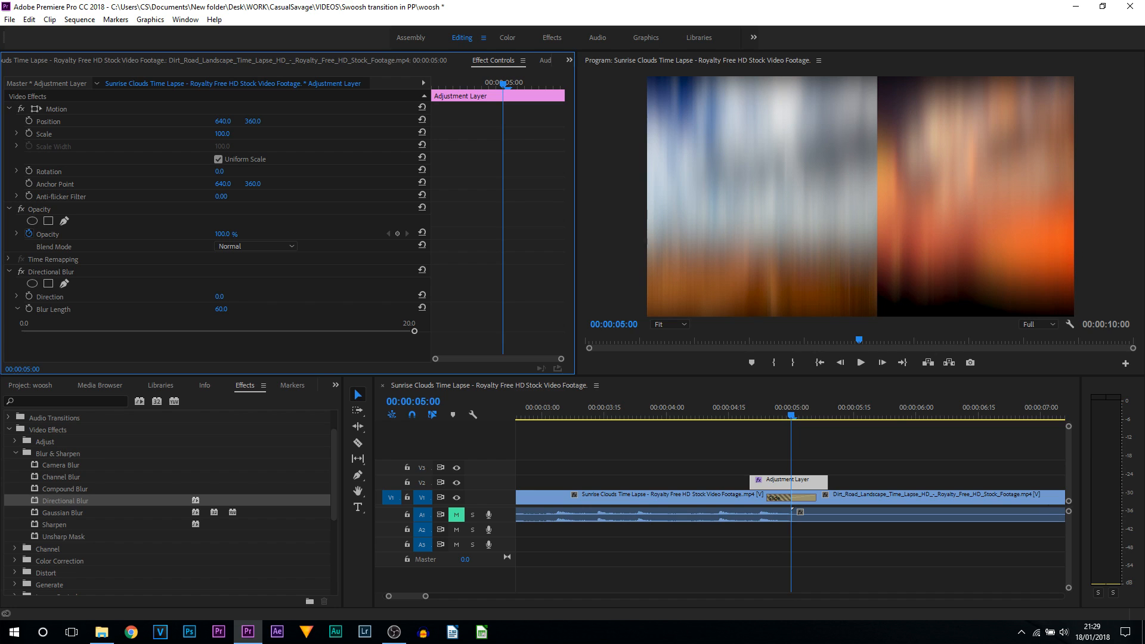
pyautogui.moveTo(815, 428)
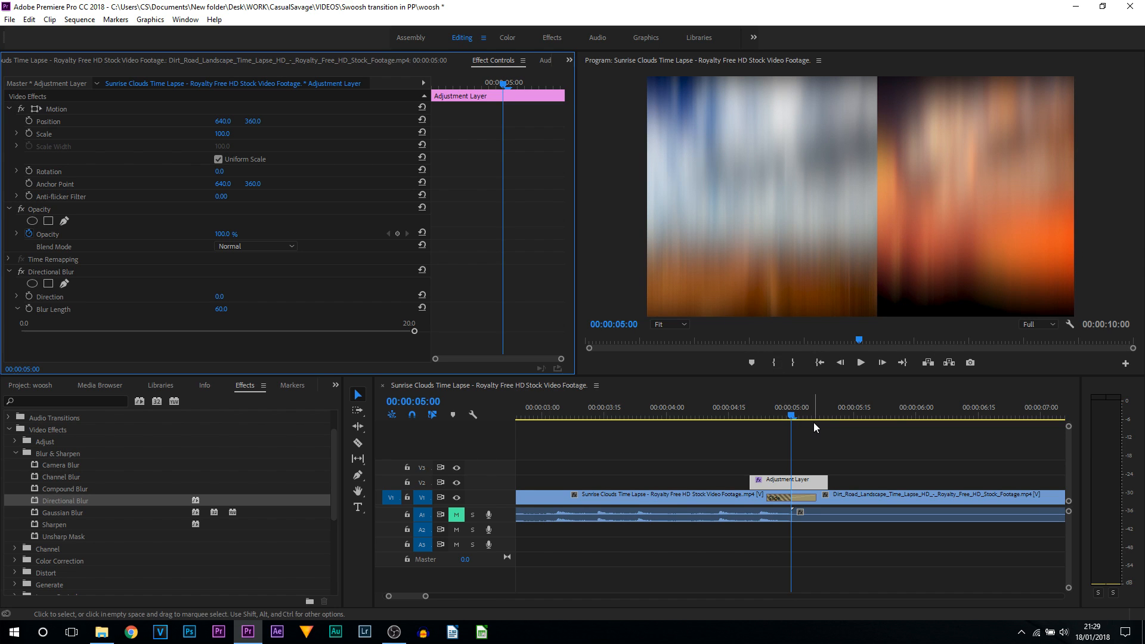
pyautogui.moveTo(710, 423)
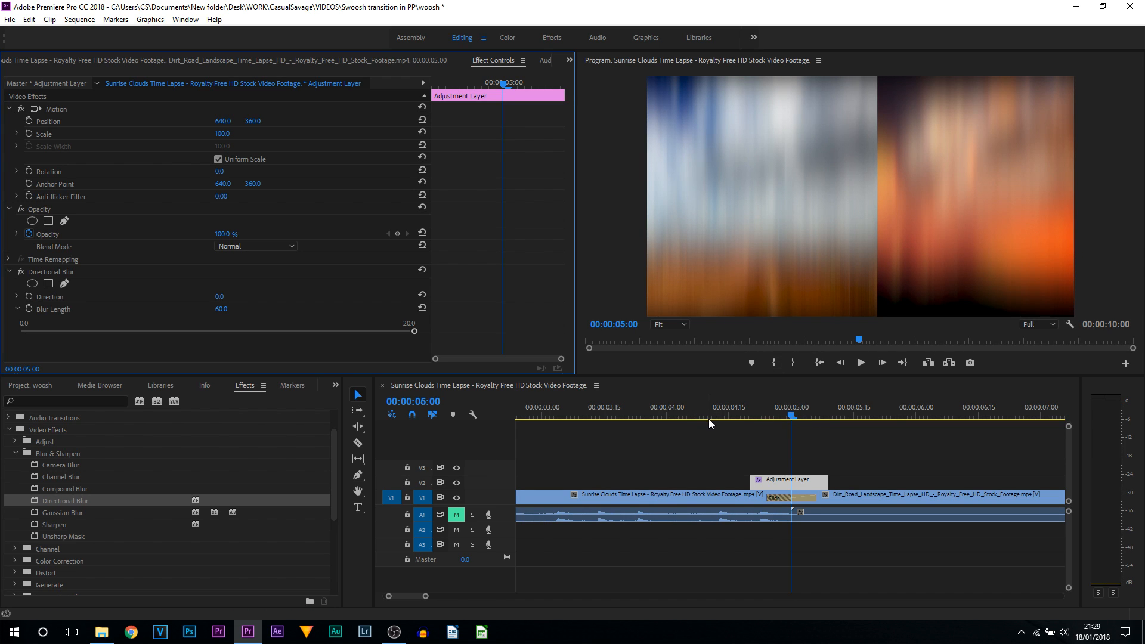
pyautogui.click(767, 417)
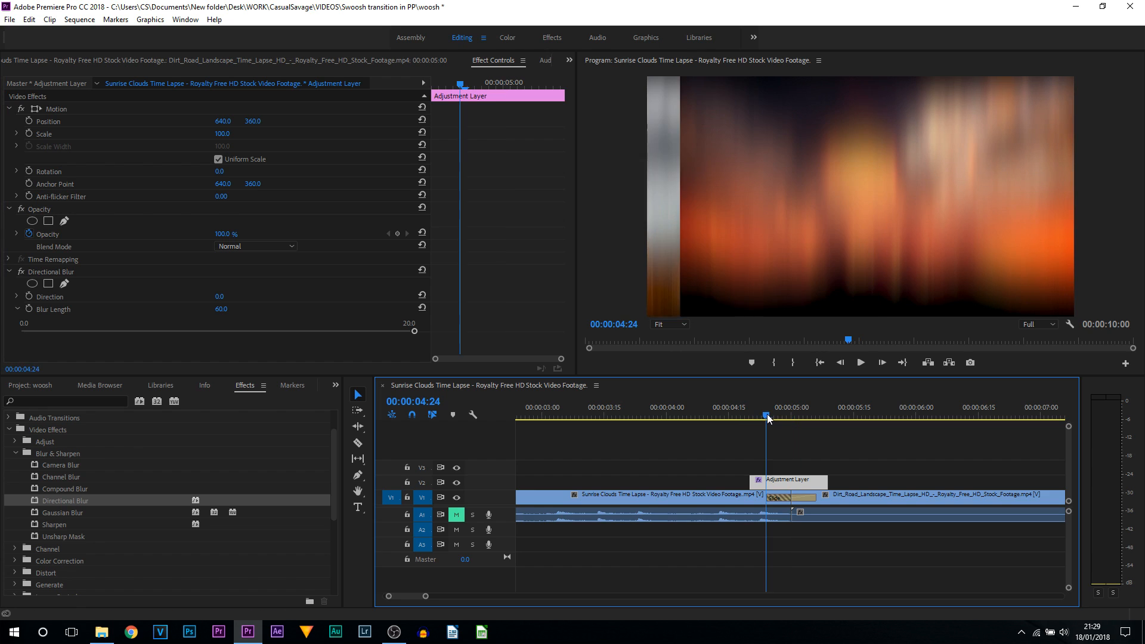
pyautogui.click(818, 417)
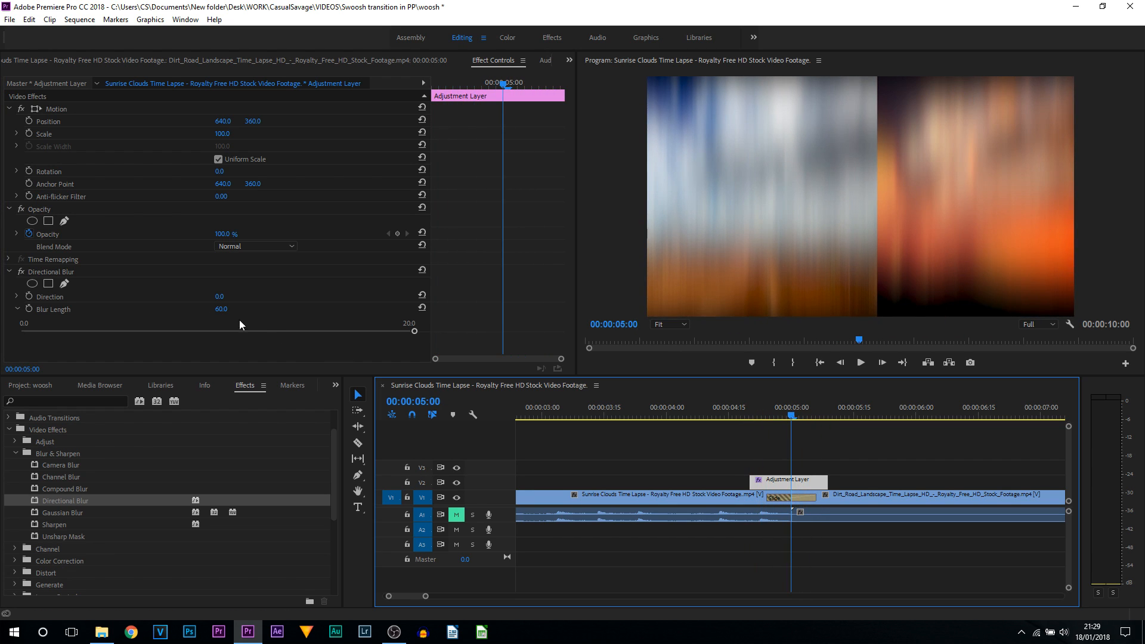
pyautogui.moveTo(716, 208)
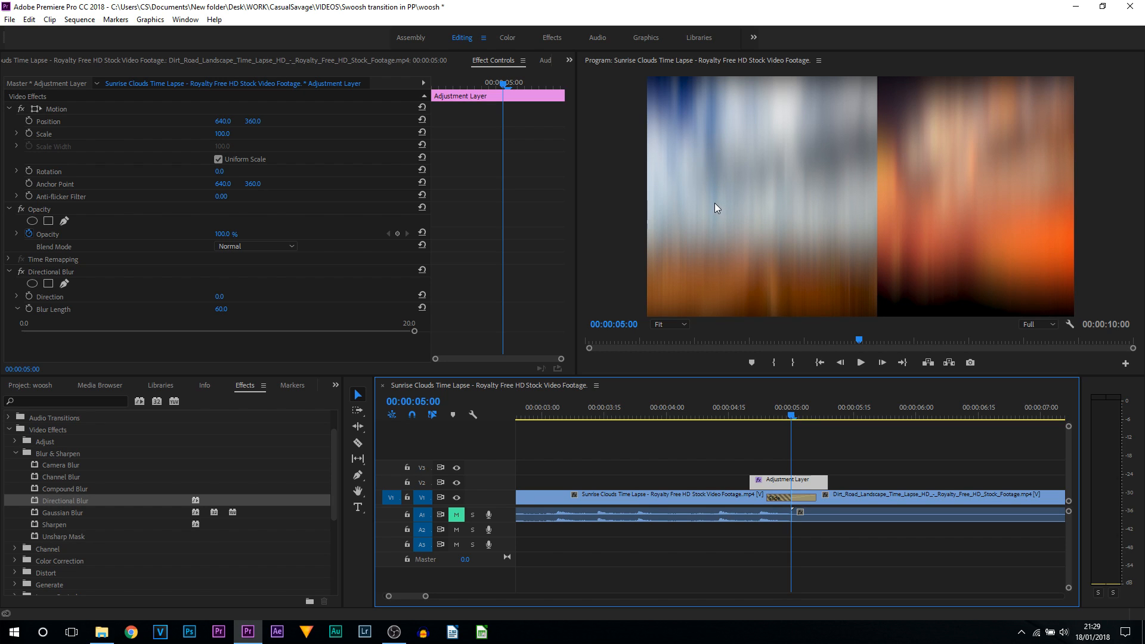
pyautogui.moveTo(235, 298)
pyautogui.write('90')
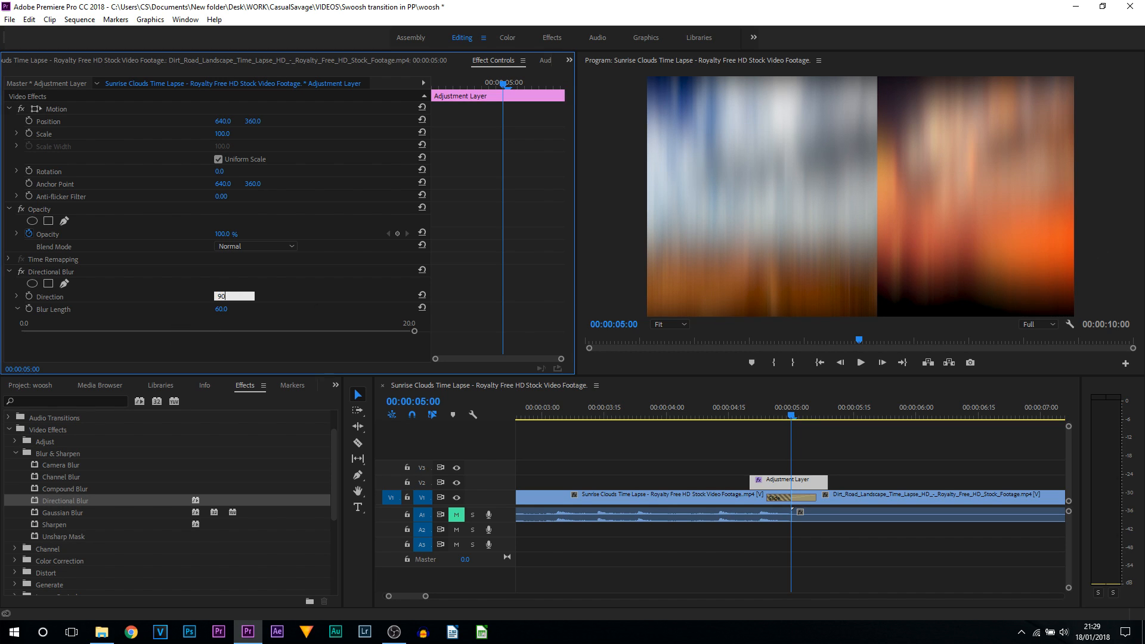
pyautogui.press('Return')
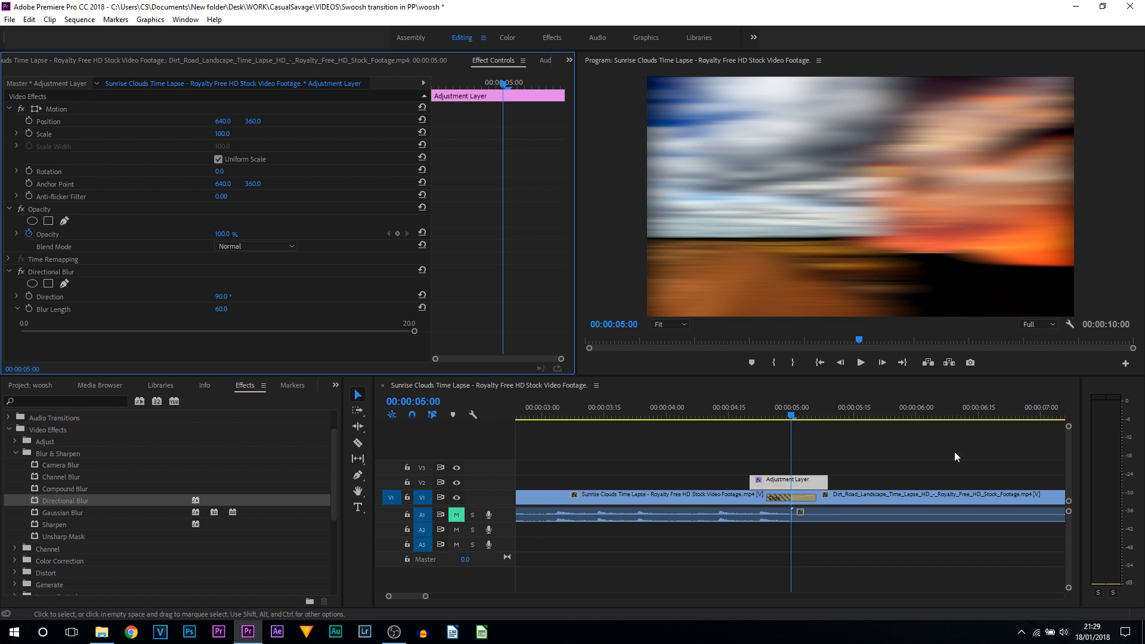
pyautogui.moveTo(799, 406)
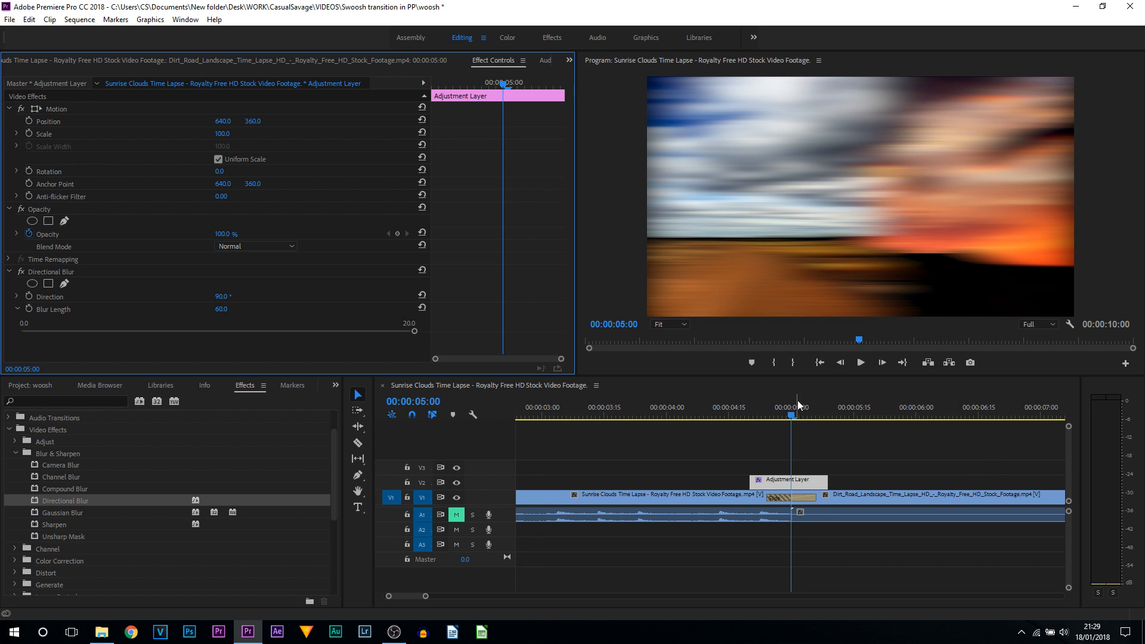
pyautogui.moveTo(798, 439)
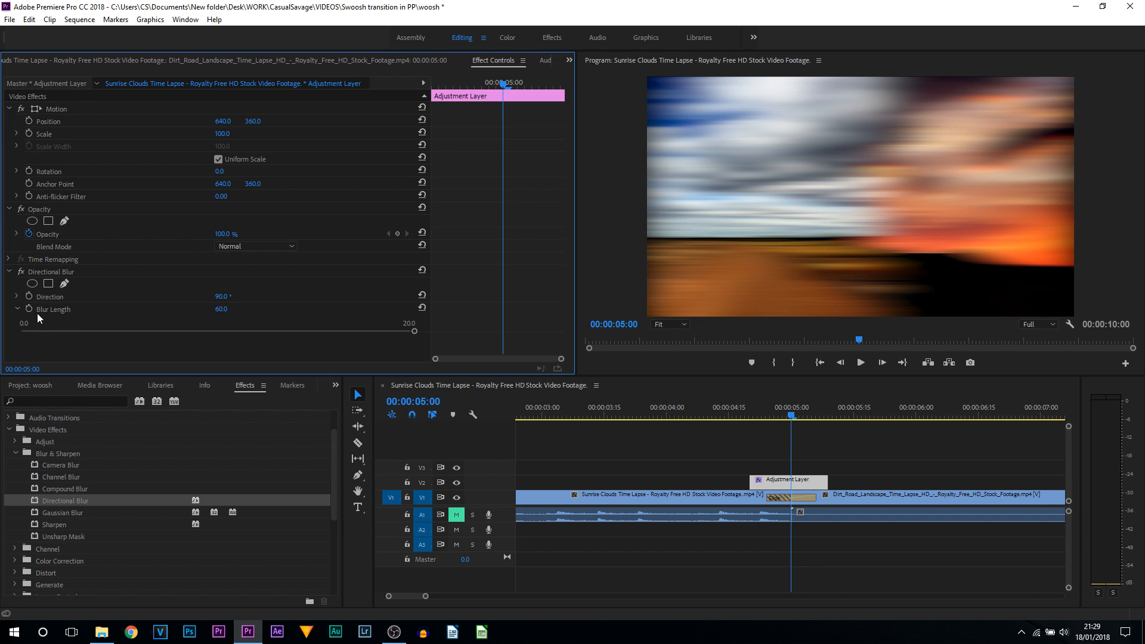
pyautogui.click(29, 308)
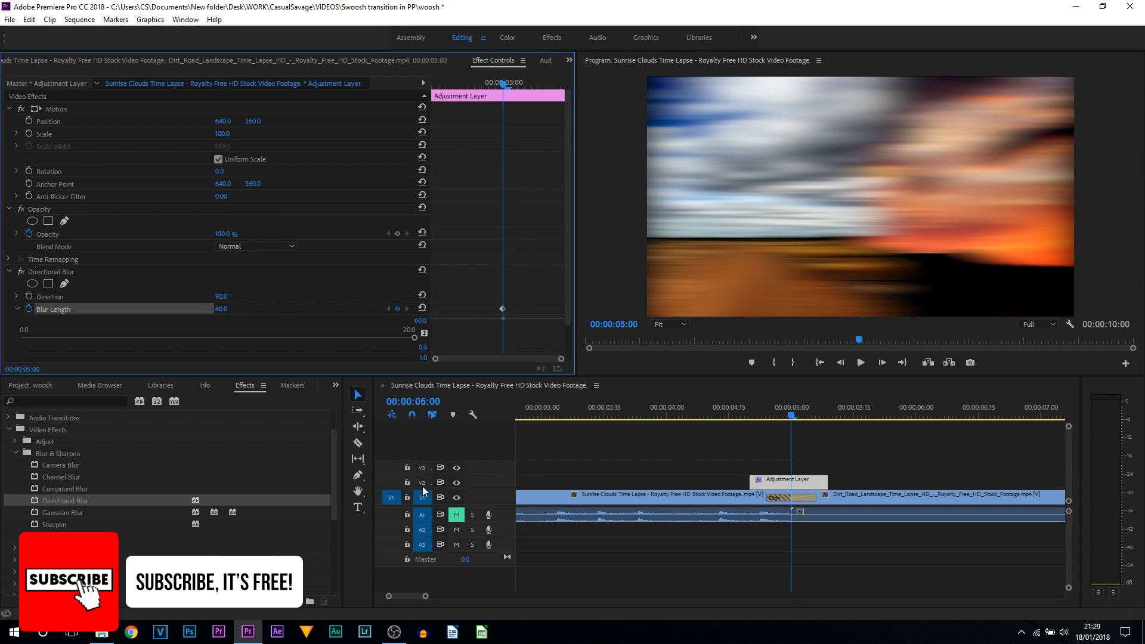
pyautogui.moveTo(422, 482)
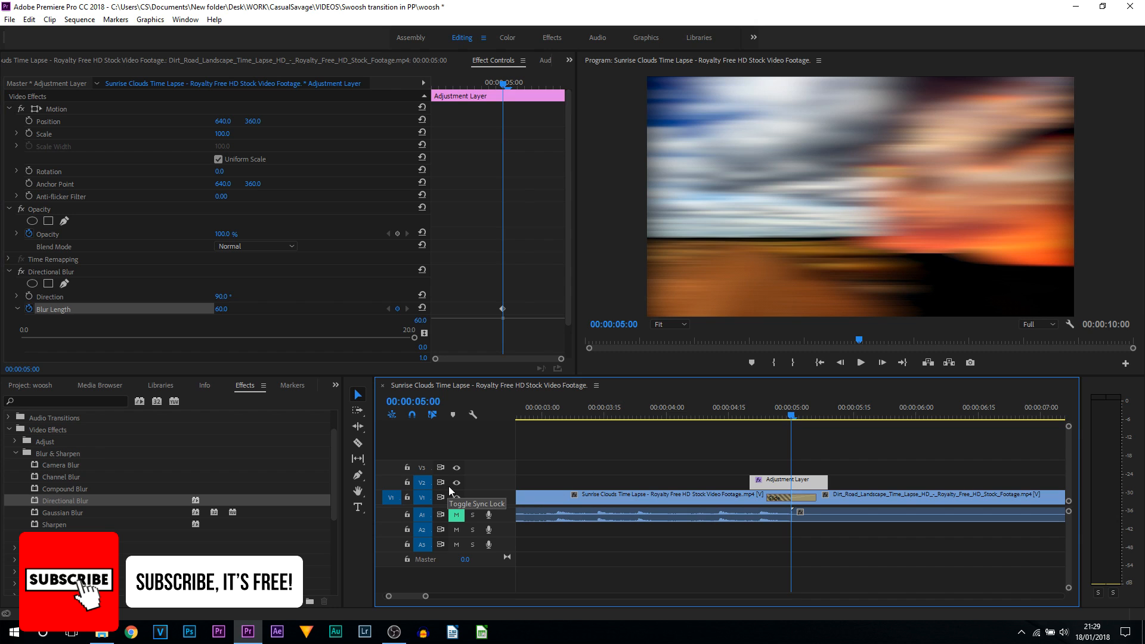
# Scrub the playhead around the 00:00:05:00 cut to check the blur keyframe, then deselect the clips
pyautogui.click(750, 407)
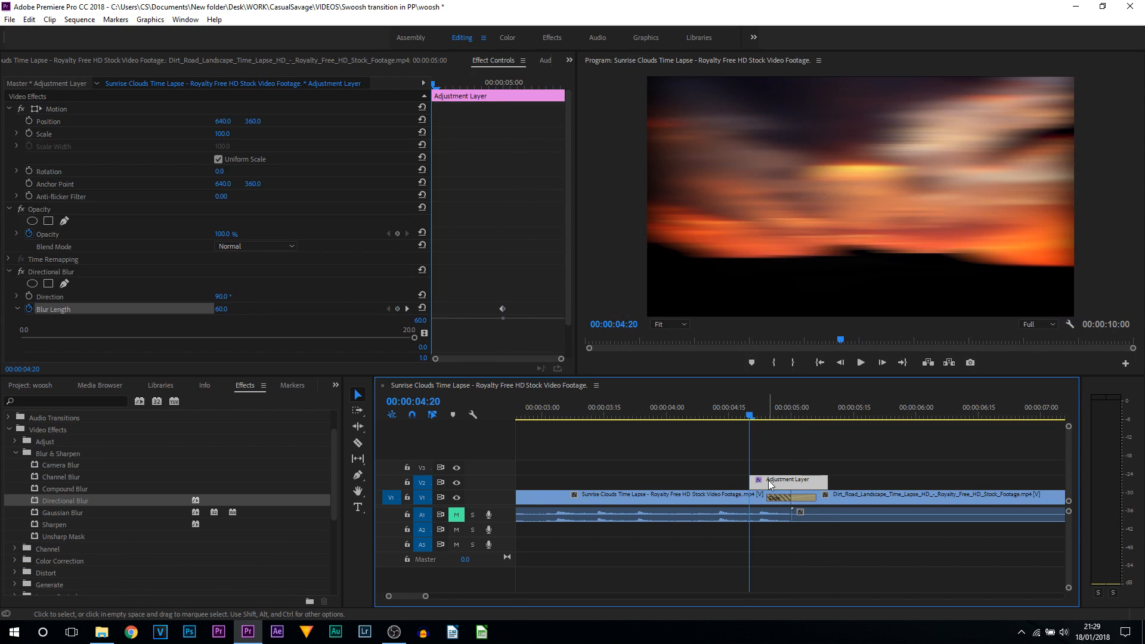
pyautogui.click(791, 417)
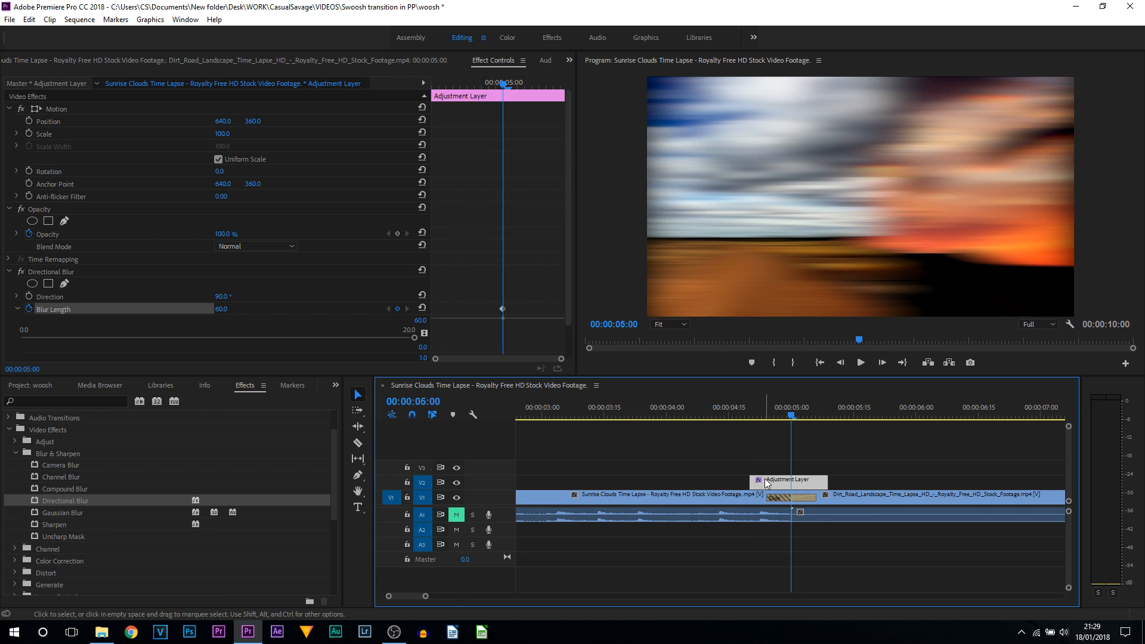
pyautogui.click(750, 407)
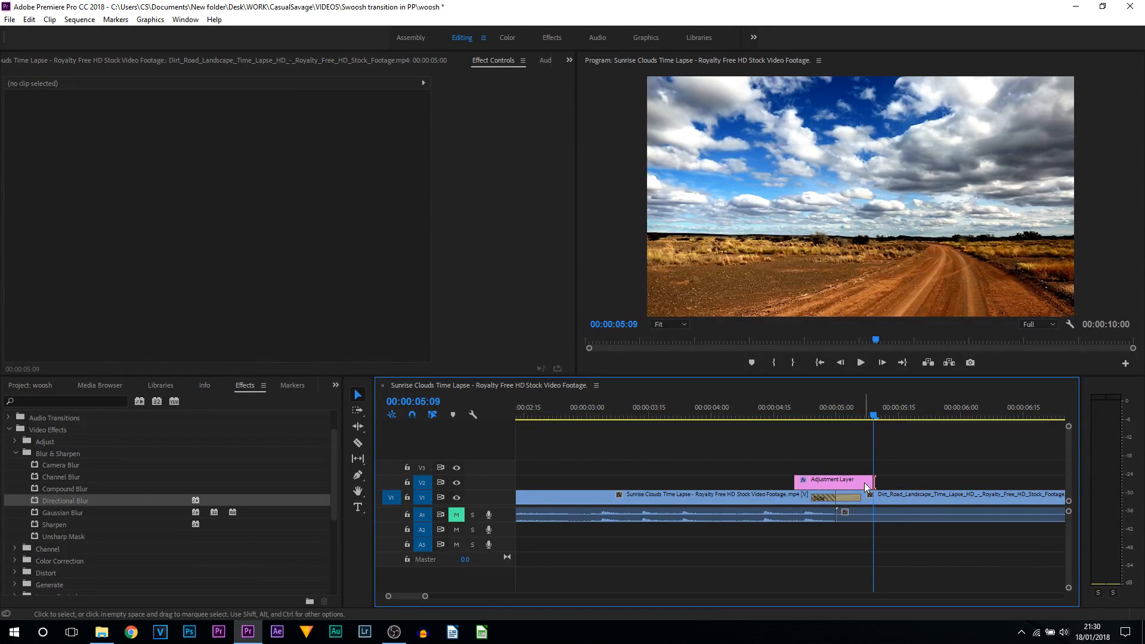
# Verify the adjustment layer's Blur Length keyframes ramp 0 → 60 → 0 by scrubbing across the cut
pyautogui.click(830, 481)
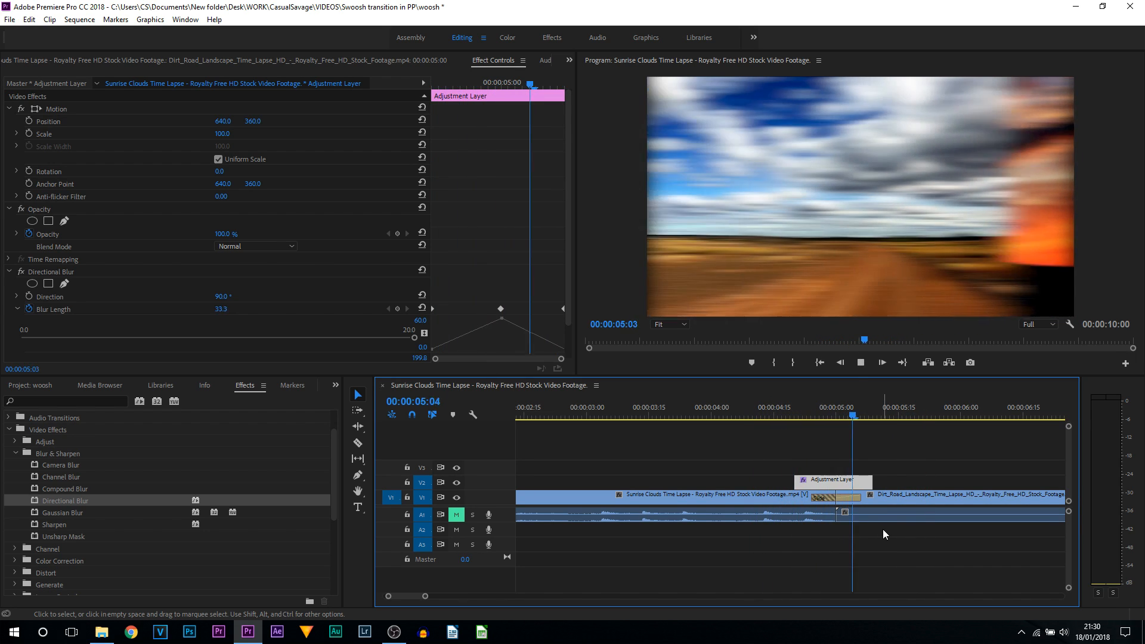
pyautogui.click(747, 408)
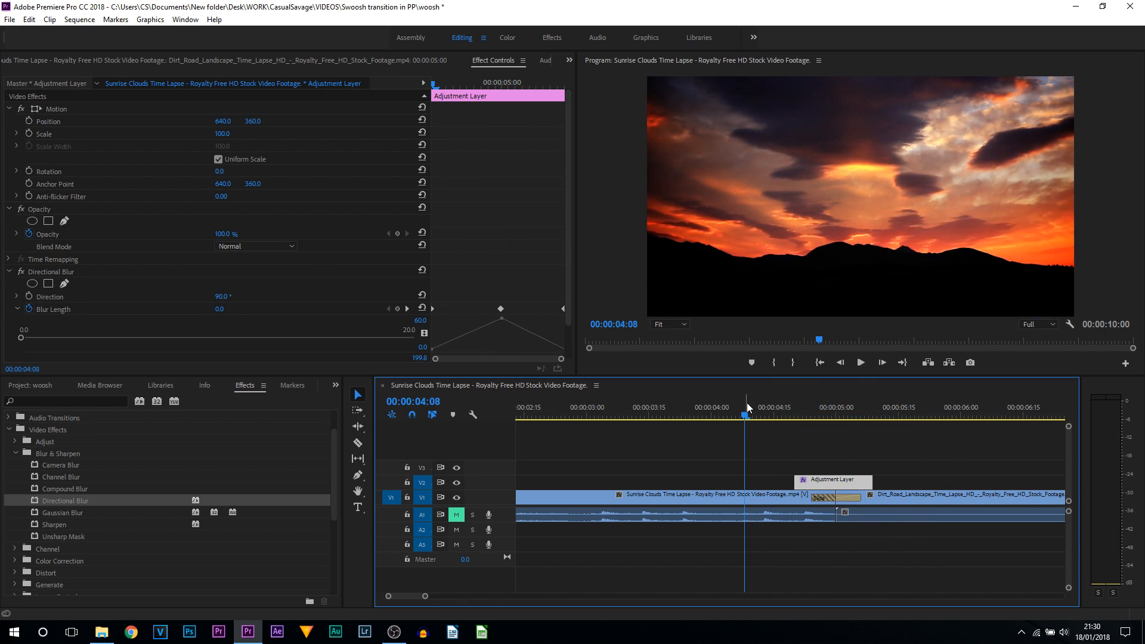
pyautogui.click(895, 407)
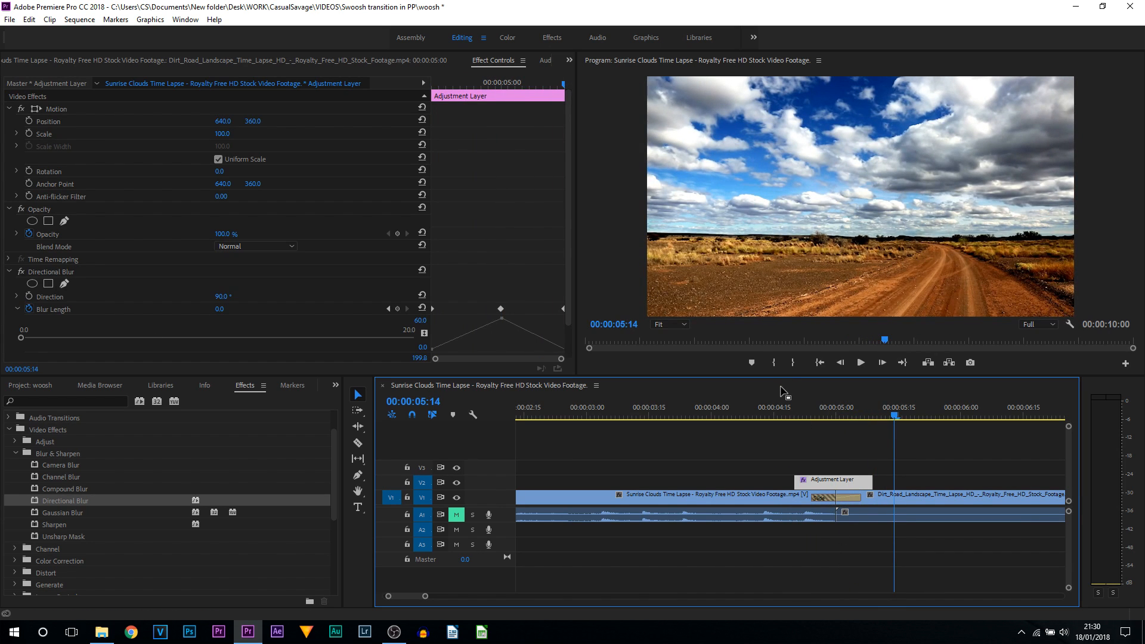
pyautogui.moveTo(775, 405)
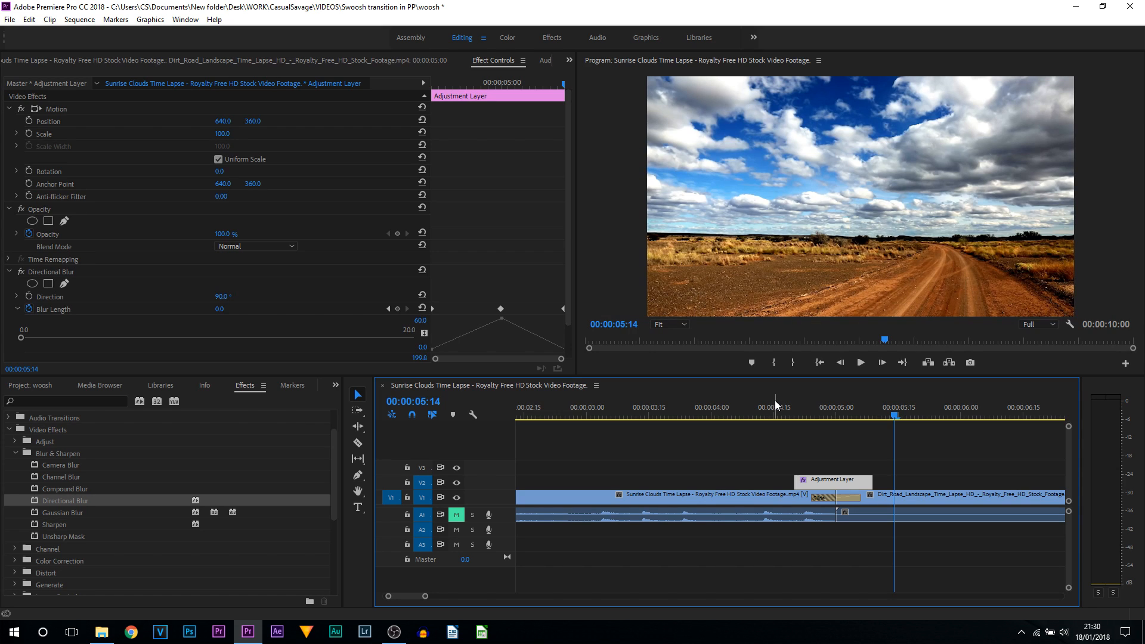
pyautogui.moveTo(809, 563)
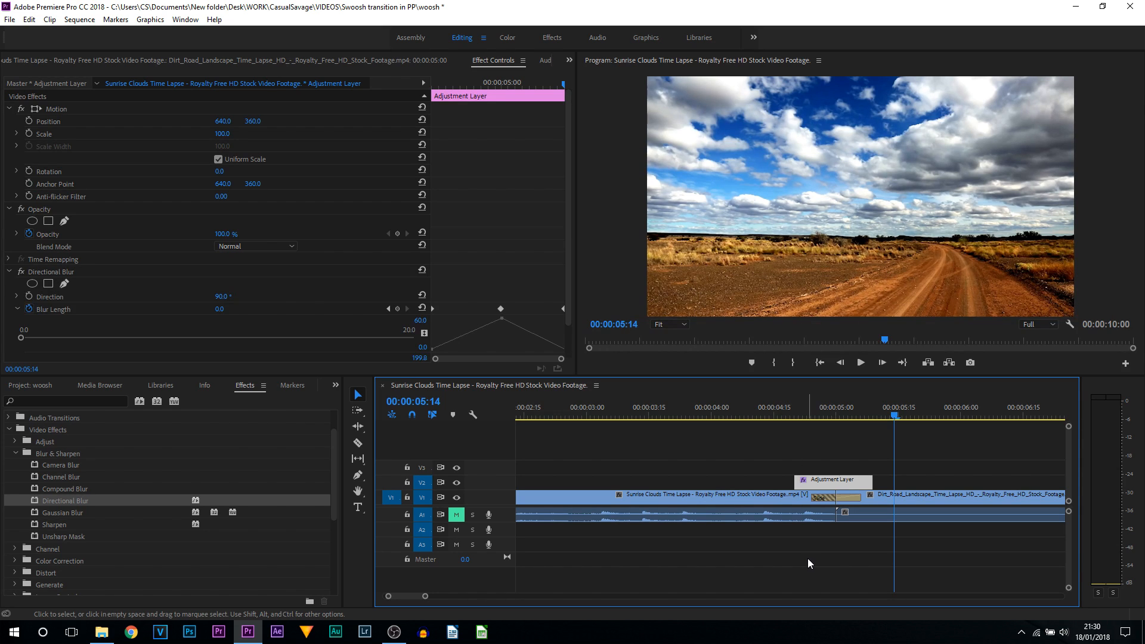